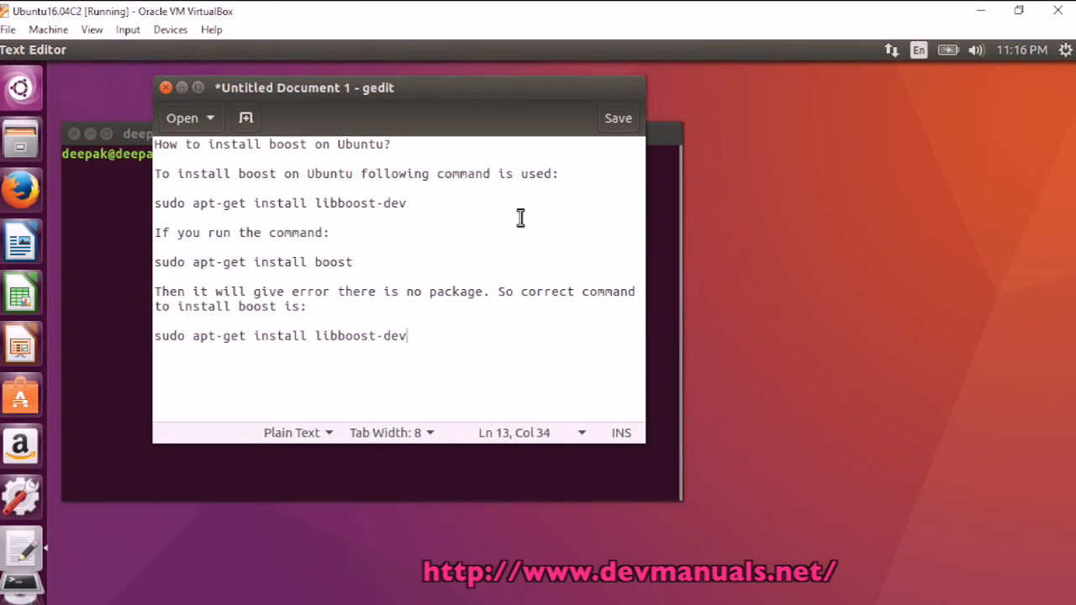
Select the libboost-dev install command line in the gedit document
left_click(406, 203)
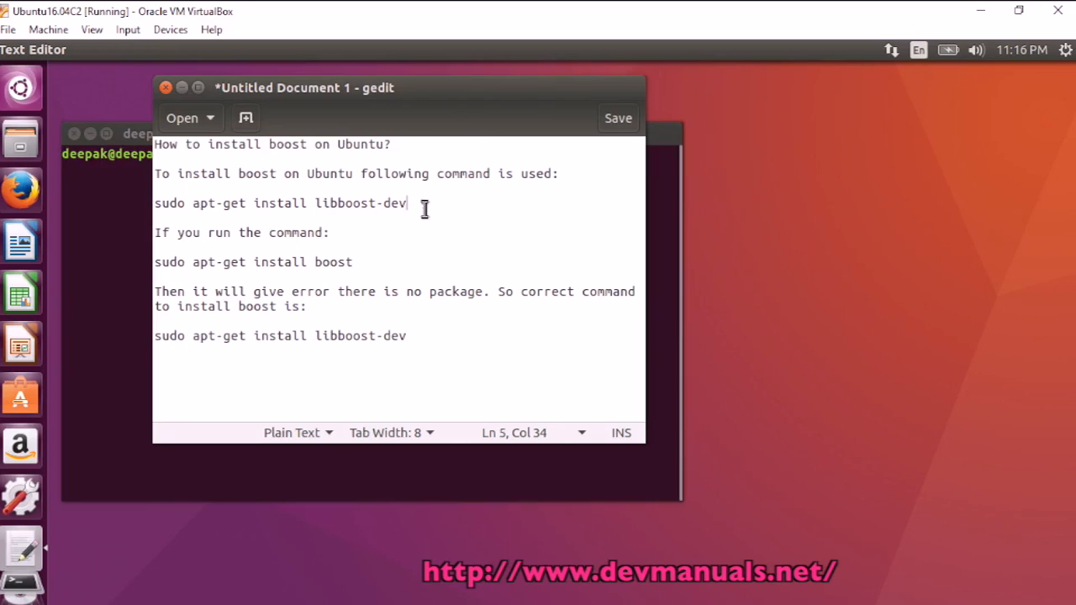
triple_click(269, 203)
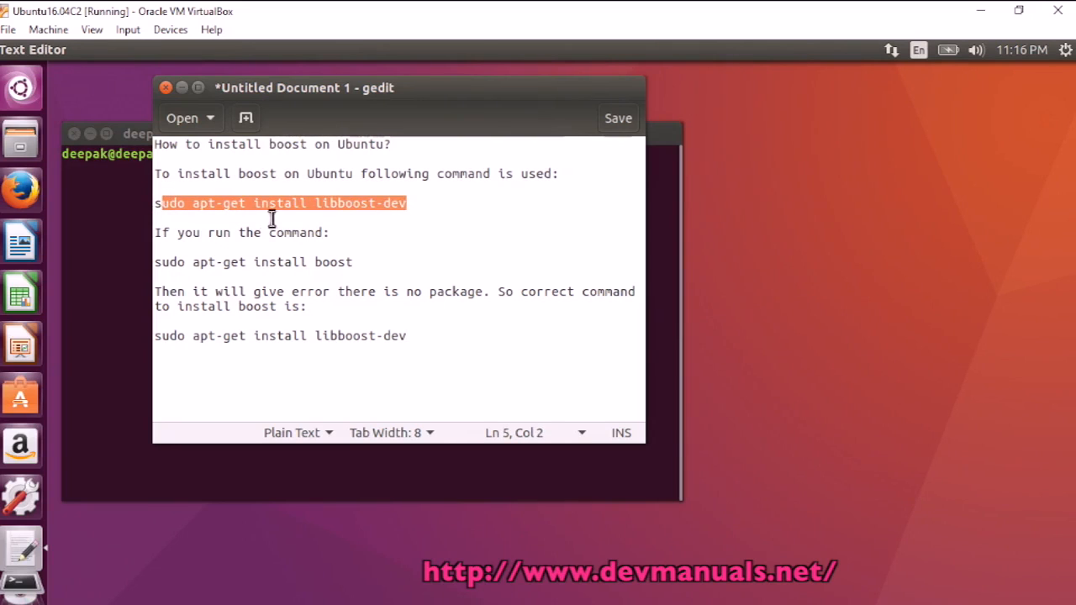
left_click(423, 203)
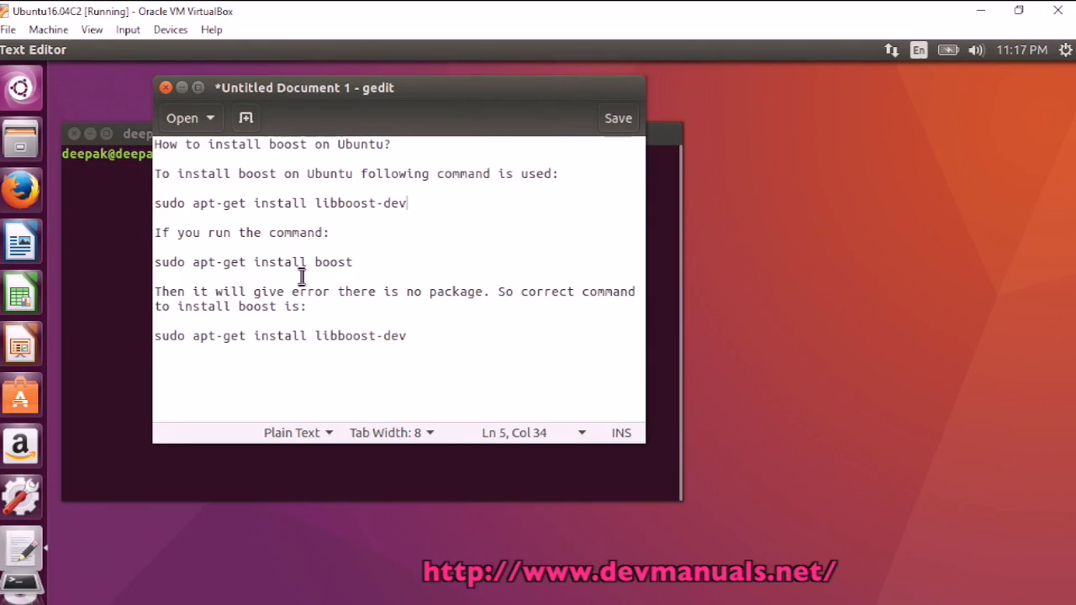
left_click(261, 262)
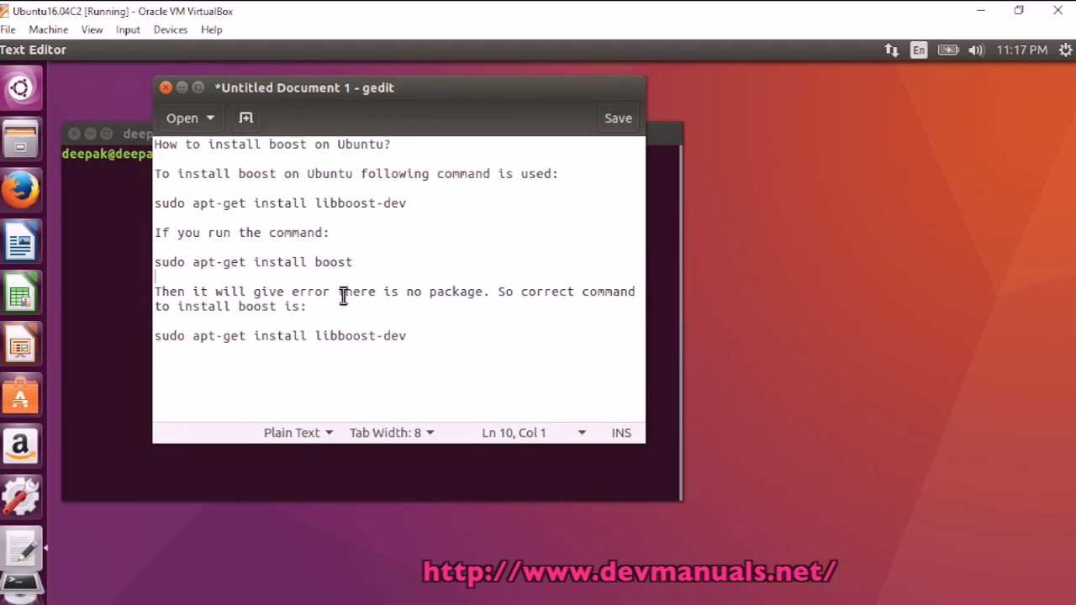
right_click(252, 262)
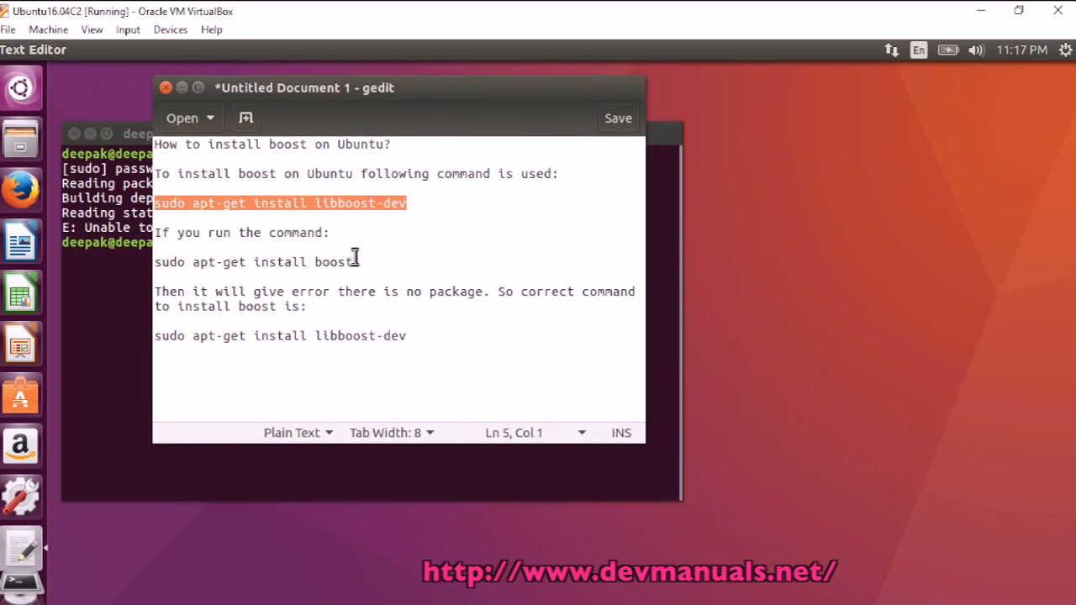
Run 'sudo apt-get install libboost-dev' in the Terminal
right_click(353, 258)
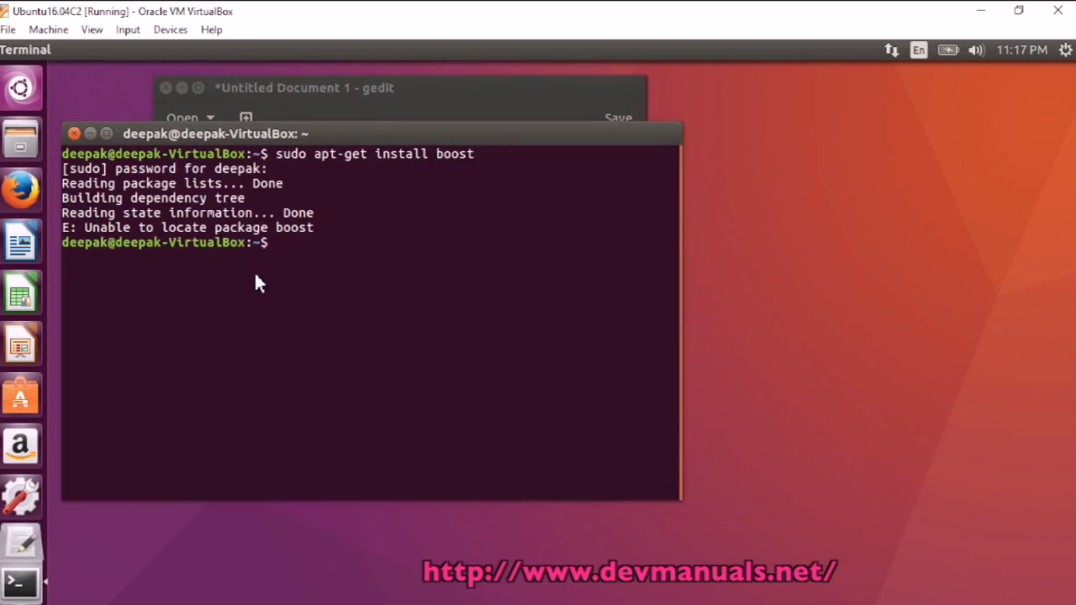
type("sudo apt-get install libboost-dev")
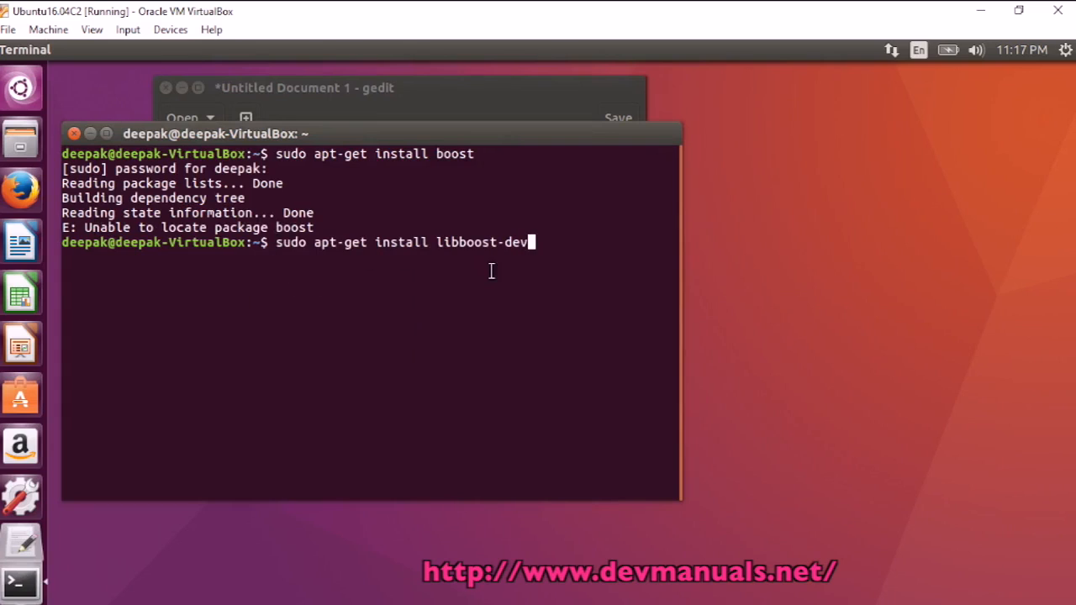
key("Return")
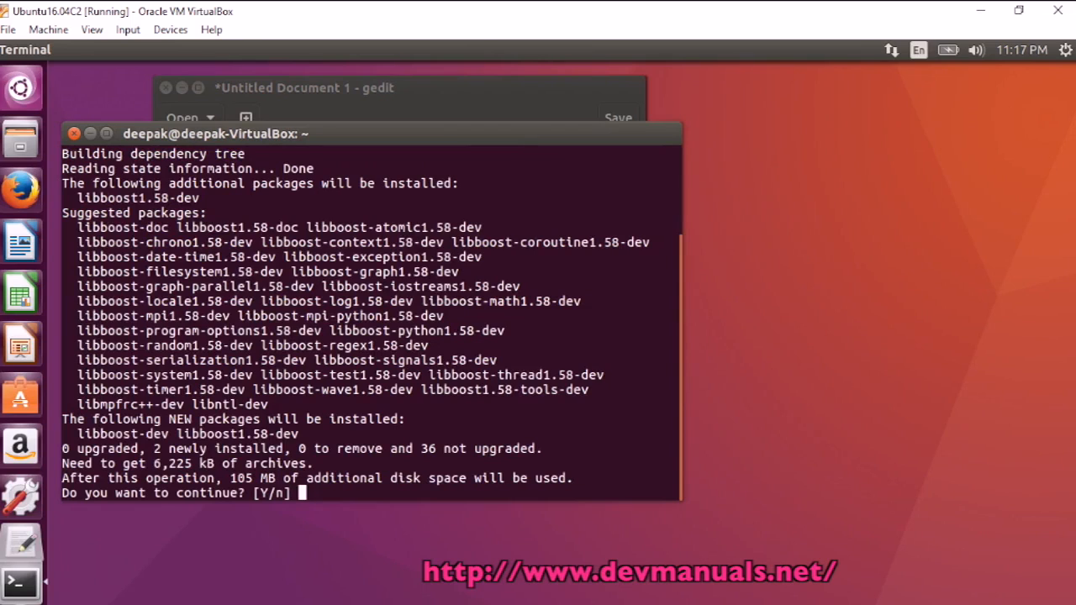
Answer 'y' so libboost-dev and libboost1.58-dev download and install
type("y")
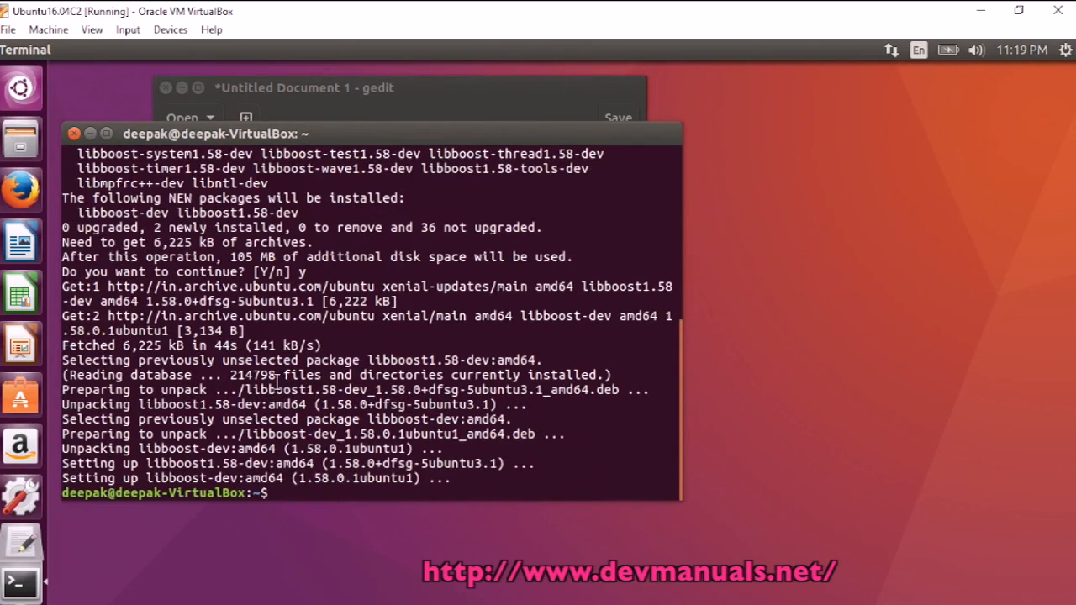
double_click(271, 389)
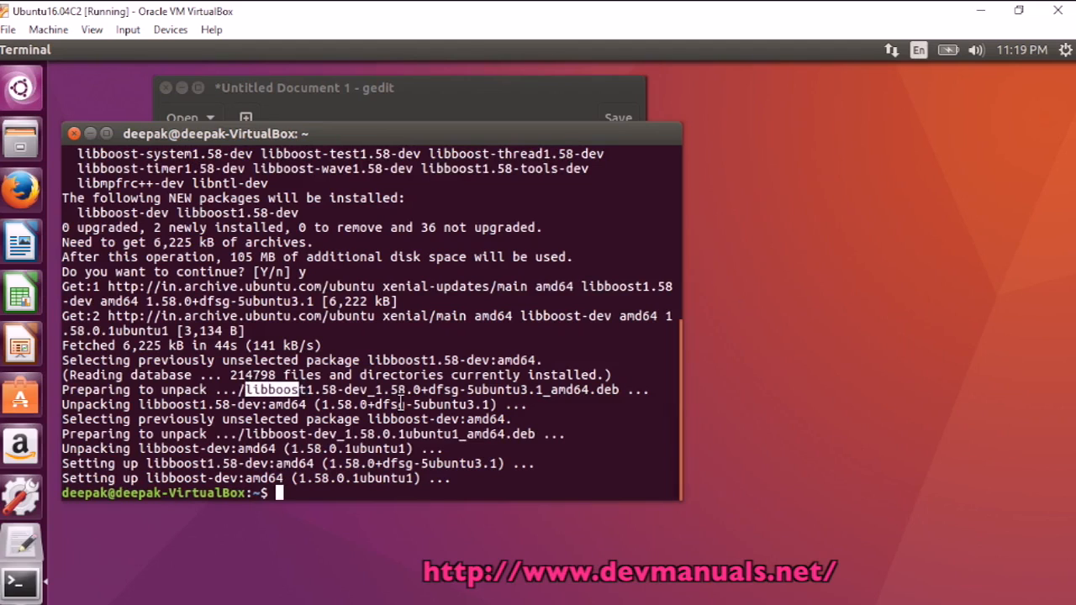